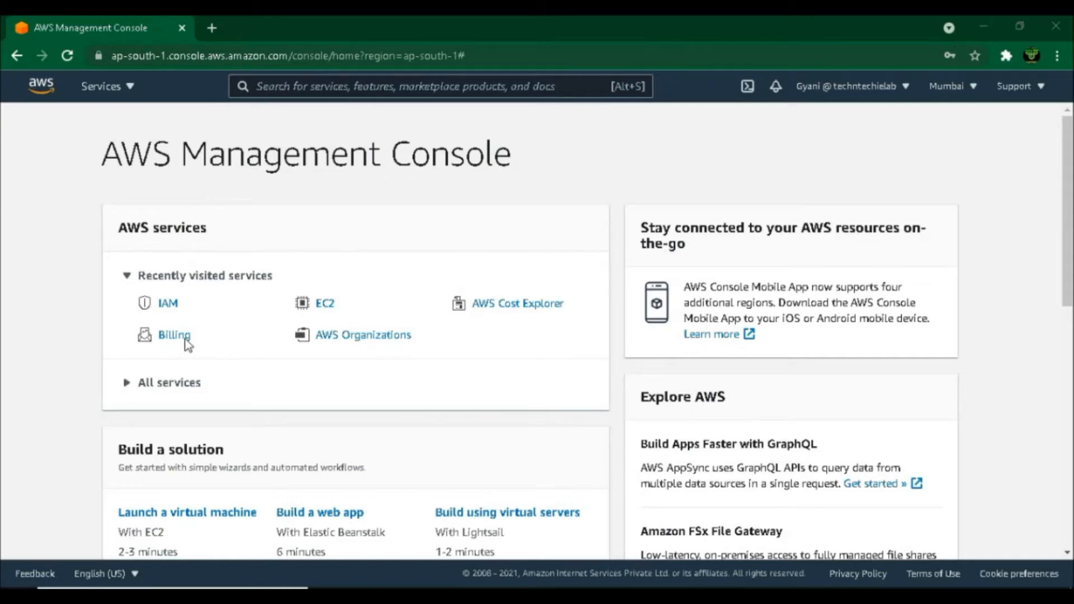
mouse_move(215, 282)
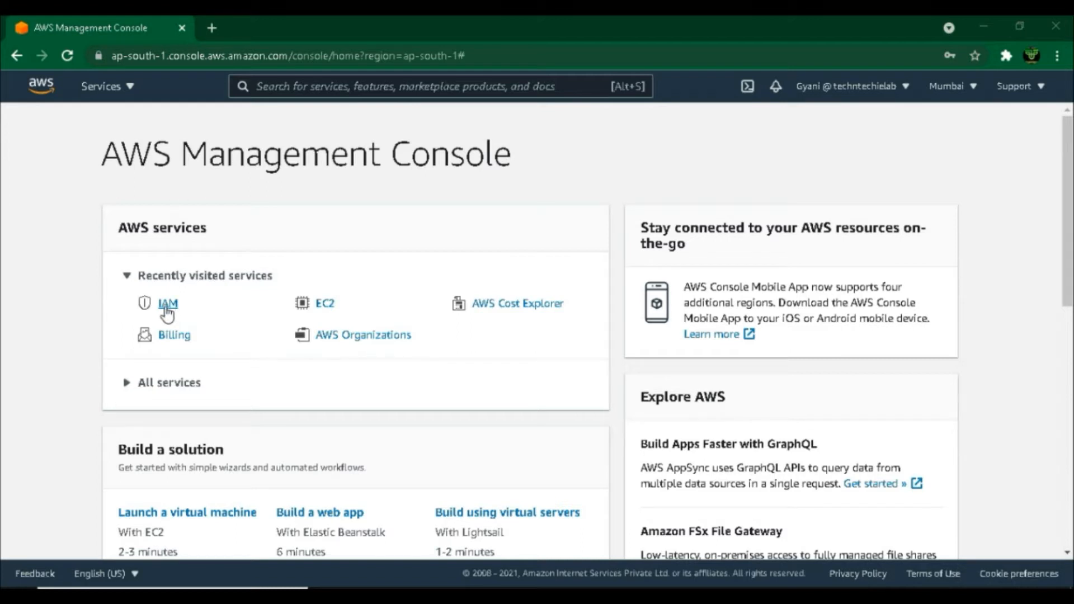
mouse_move(185, 263)
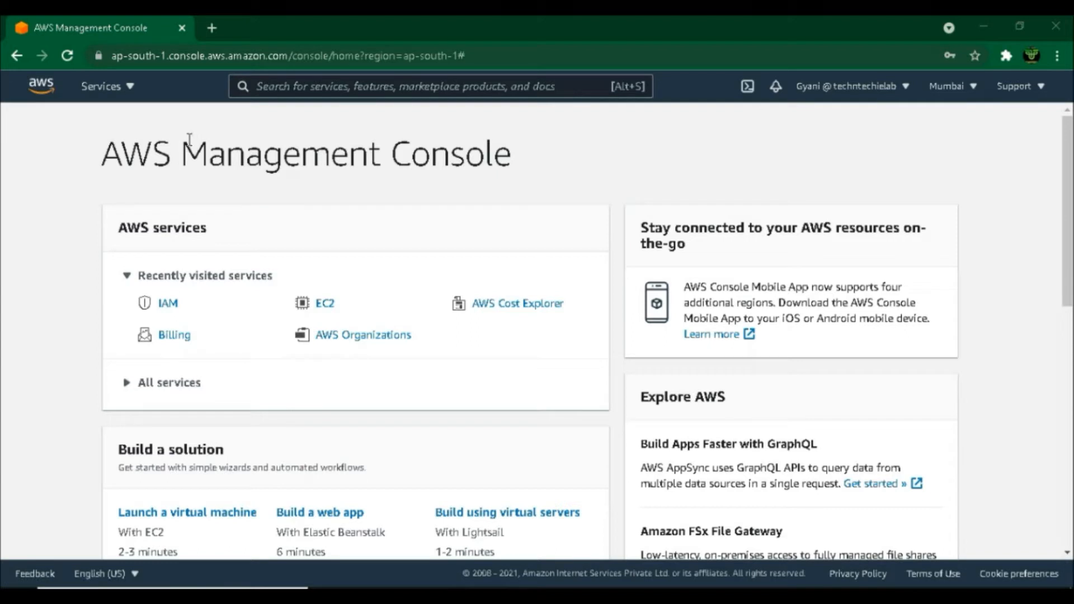
mouse_move(314, 111)
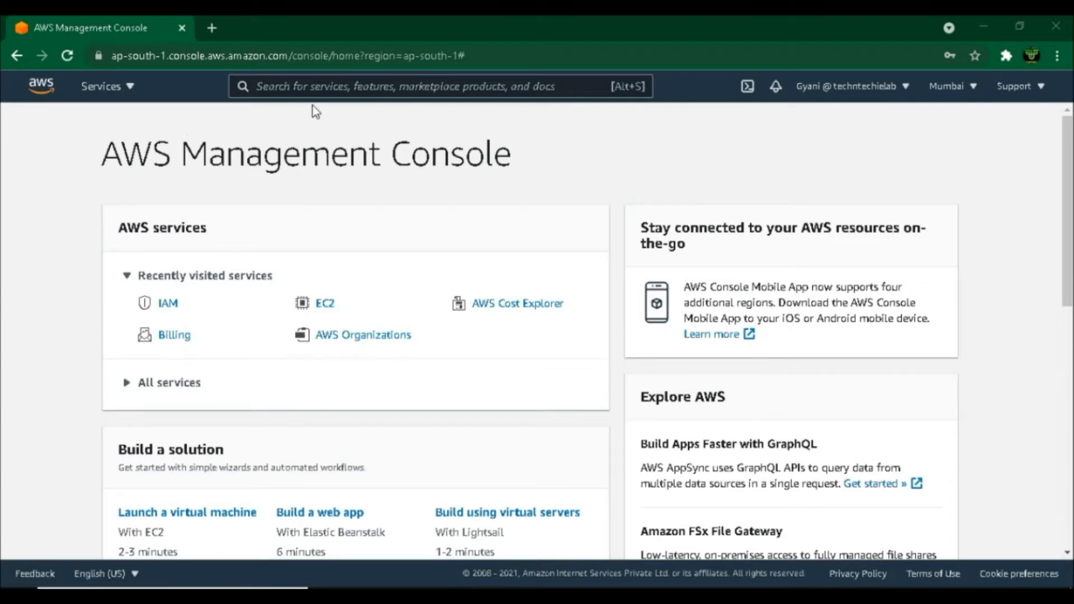
mouse_move(254, 156)
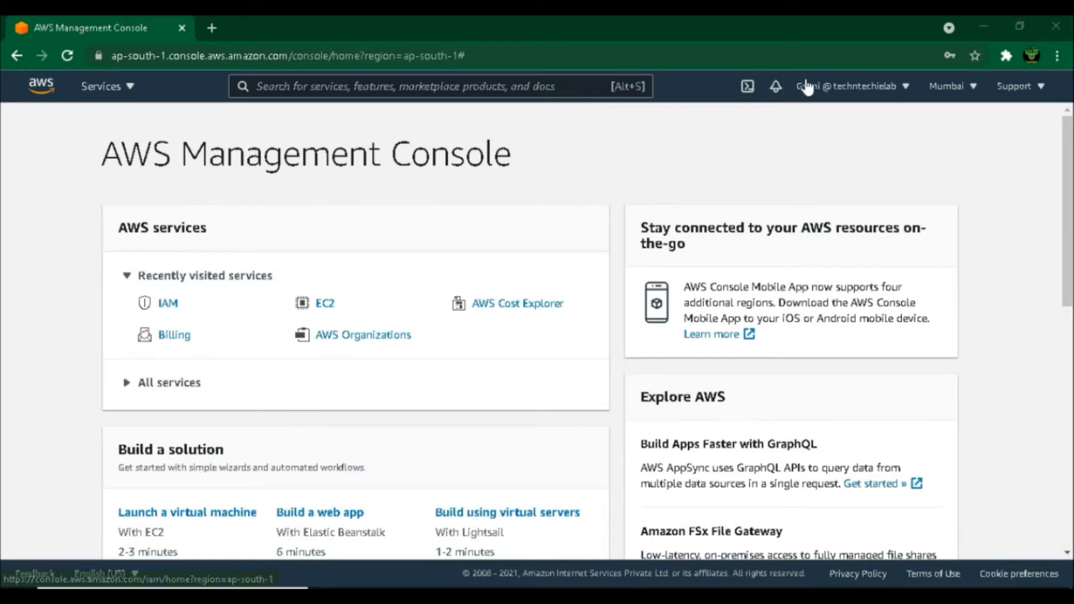
mouse_move(956, 96)
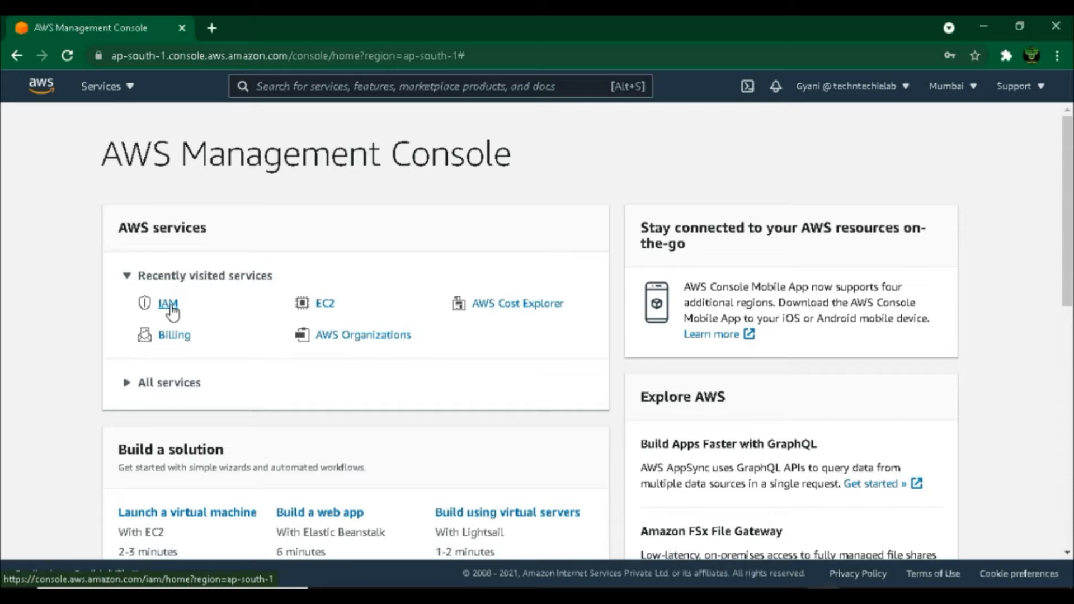
Open the IAM service from Recently visited on the console home.
left_click(168, 303)
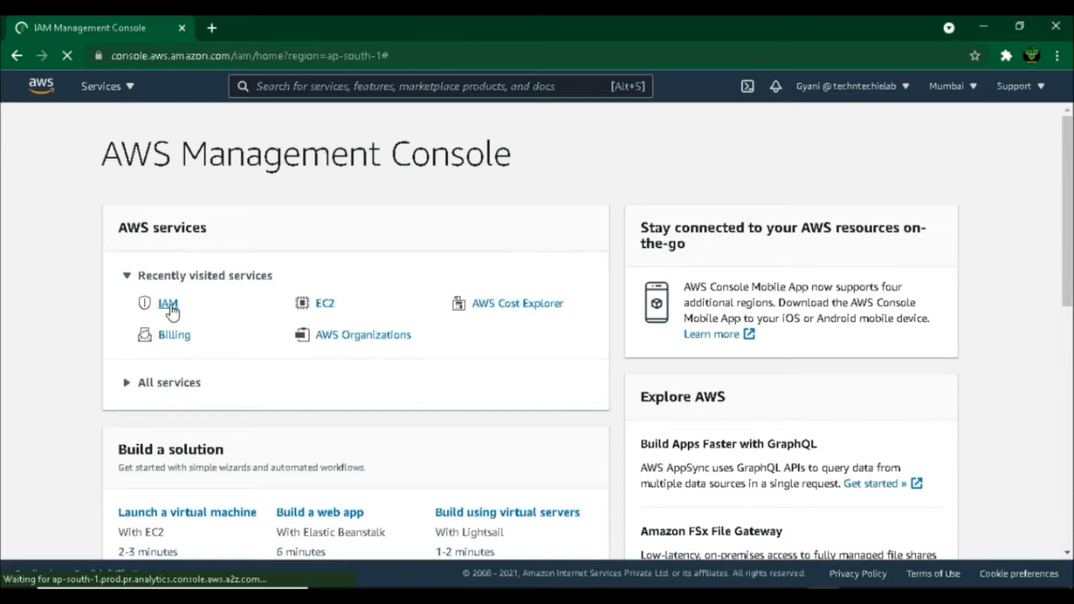
Open My security credentials from the IAM dashboard Quick Links in a new tab.
left_click(168, 303)
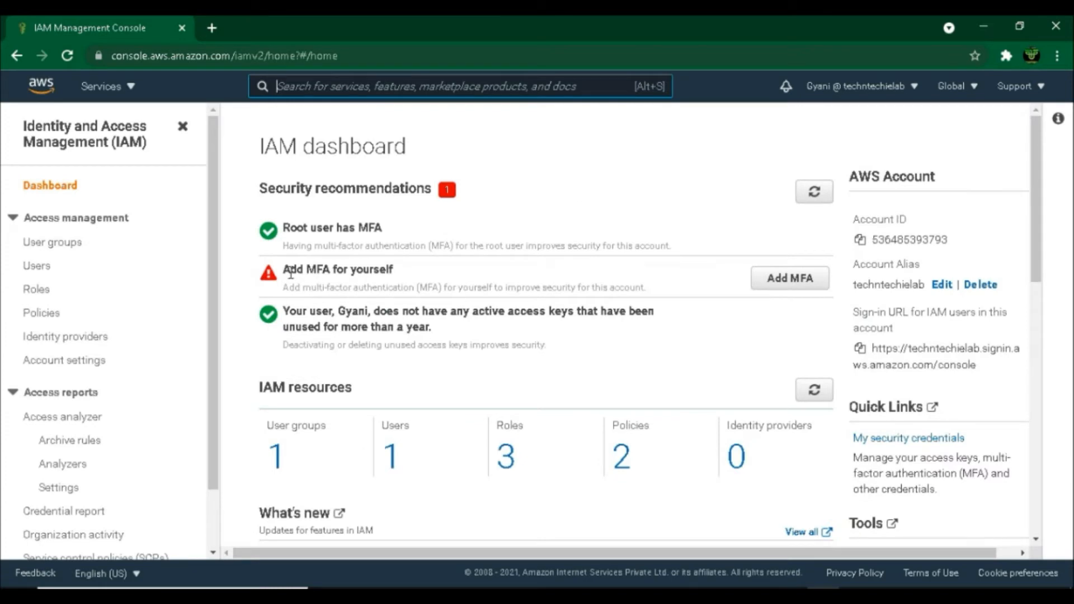
double_click(337, 270)
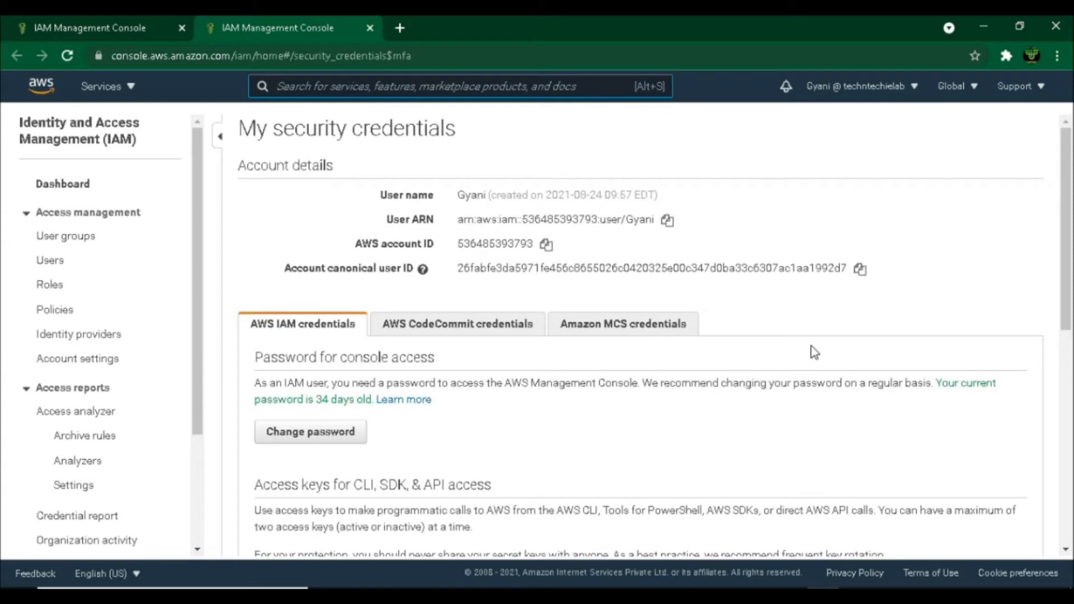
mouse_move(288, 336)
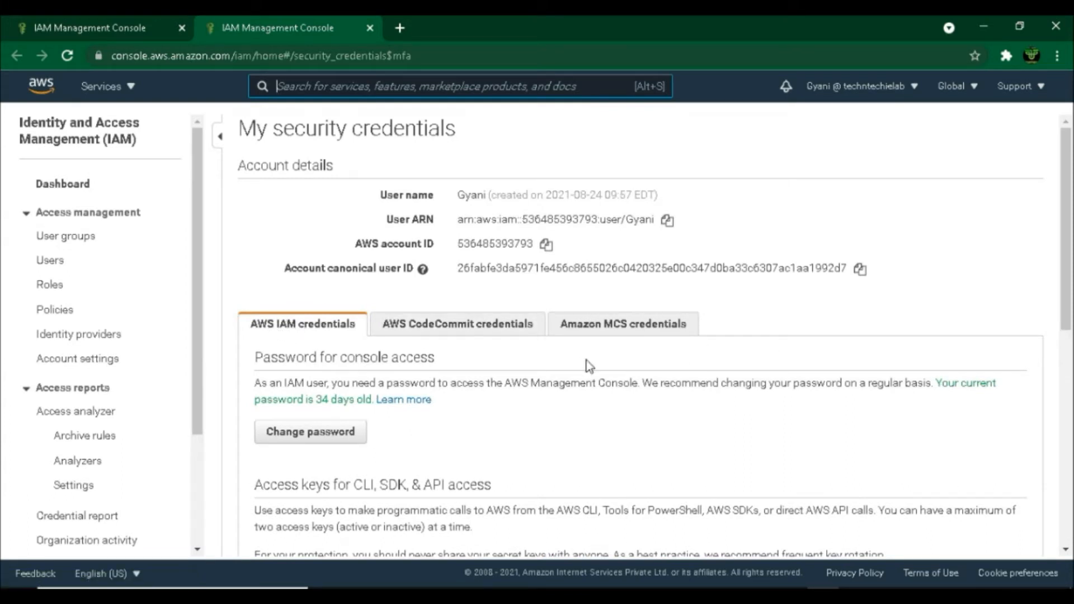
Scroll to the MFA section and highlight its sentence explaining MFA authentication codes.
scroll("down", 3)
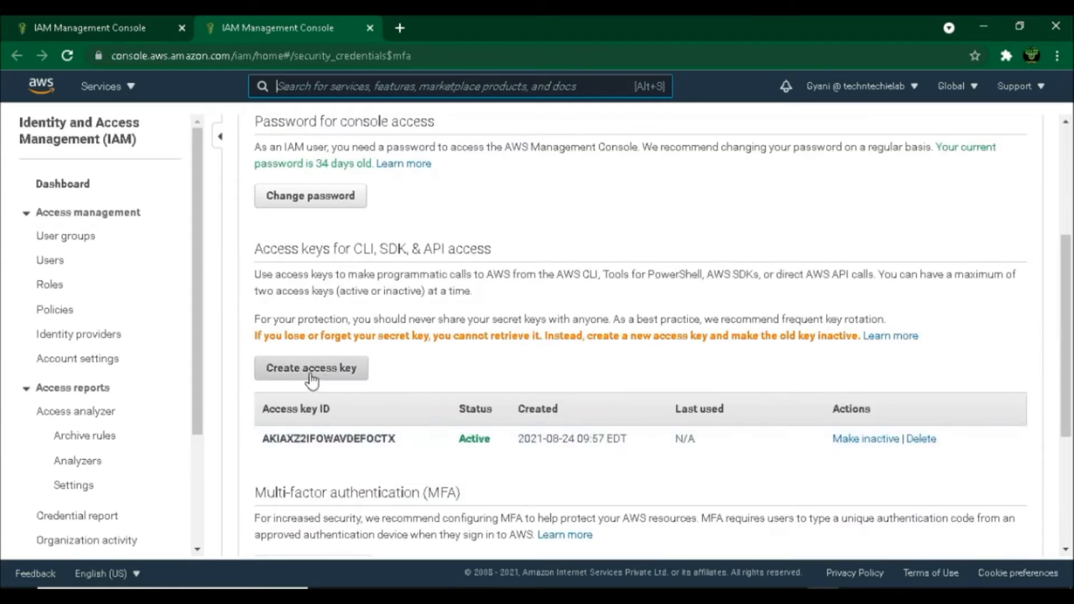
scroll("down", 3)
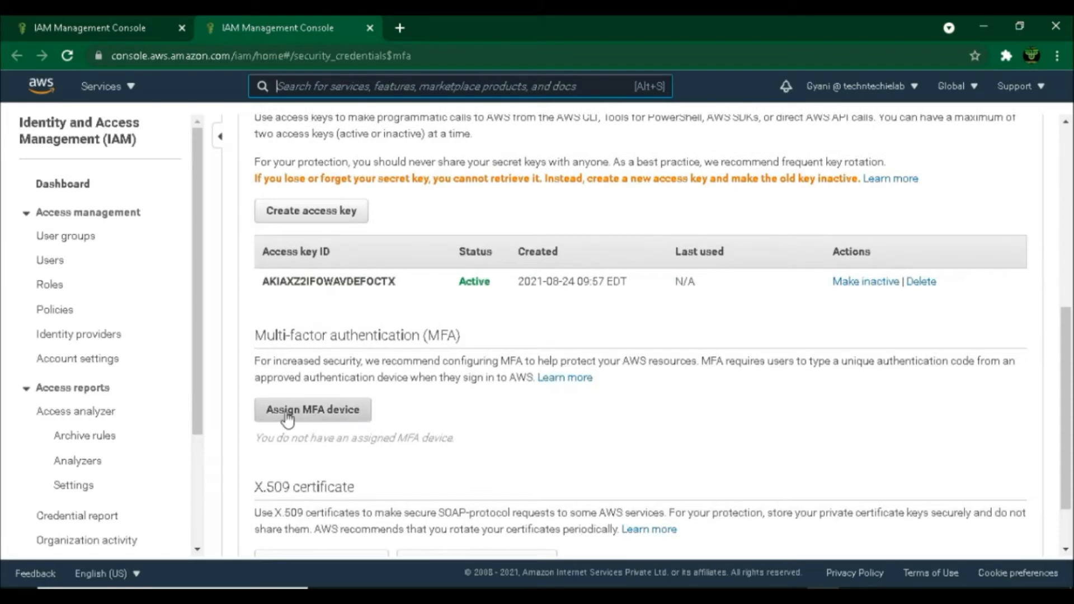
mouse_move(359, 371)
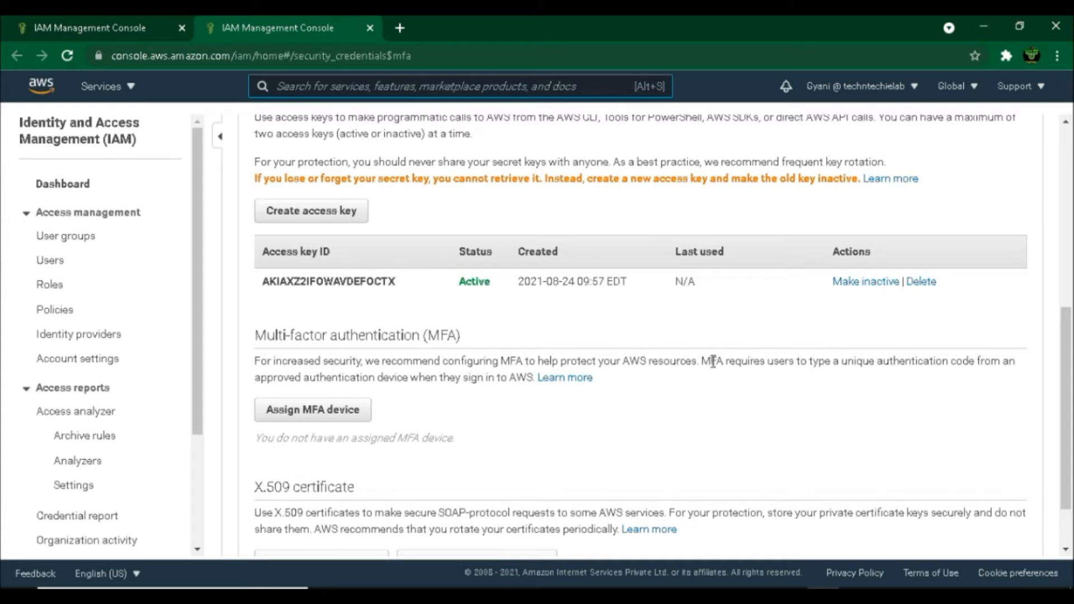
left_click_drag(701, 362, 952, 361)
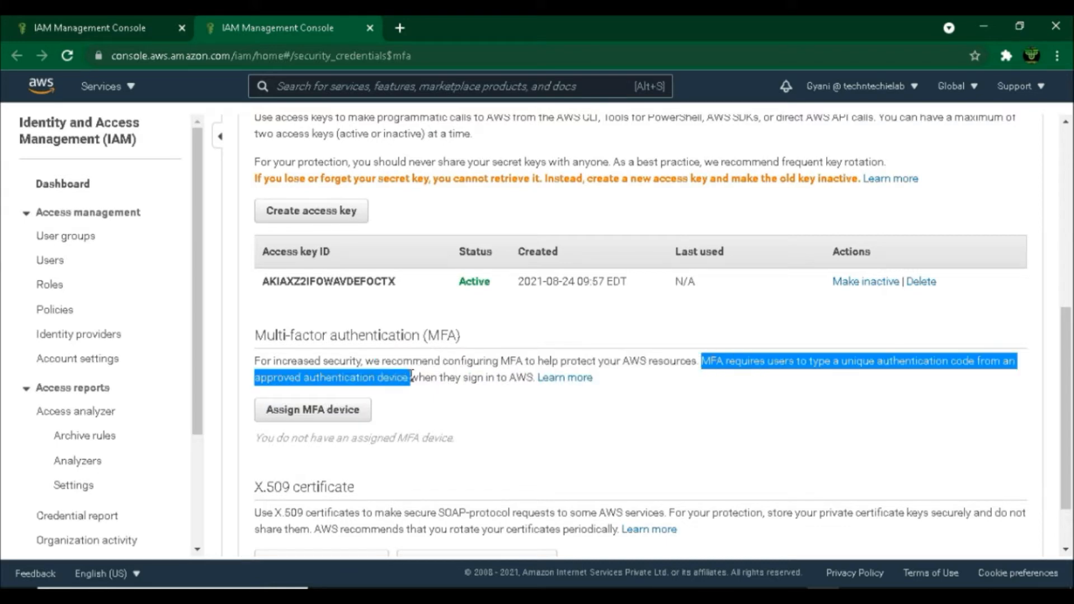
left_click_drag(411, 376, 477, 377)
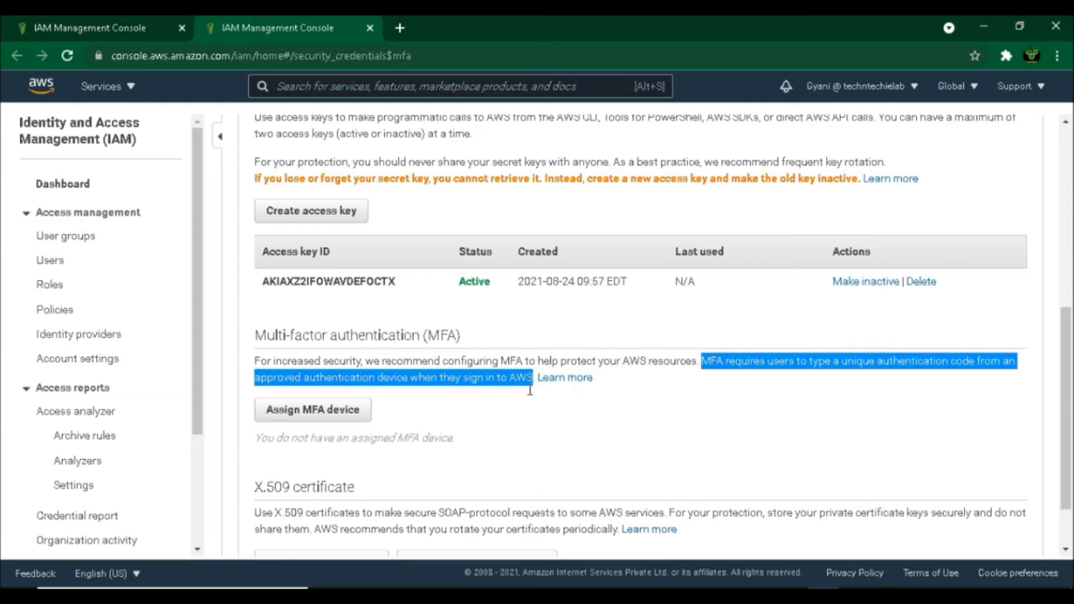
mouse_move(568, 376)
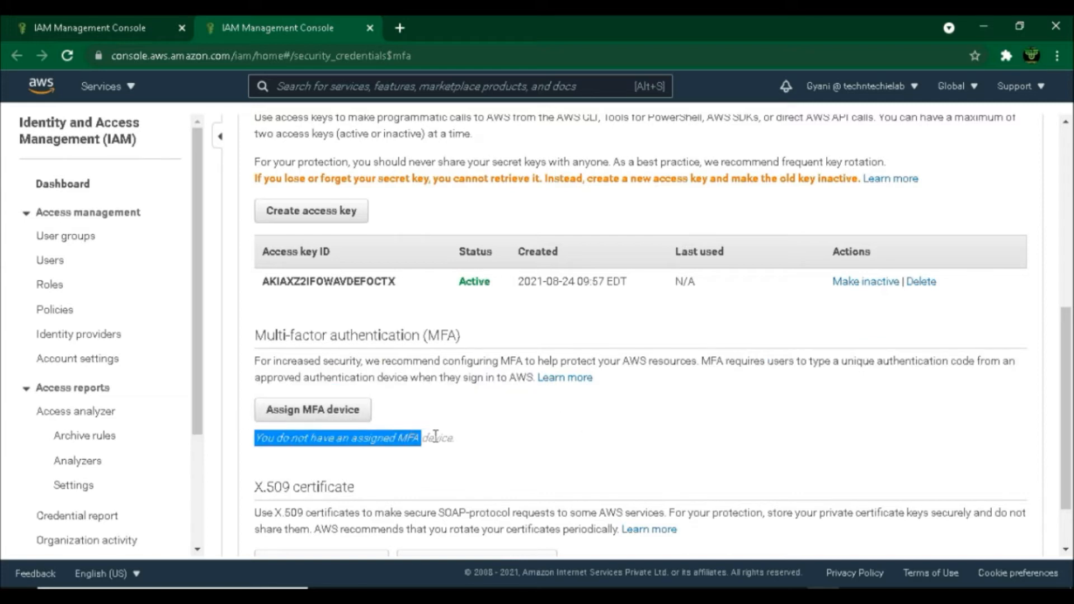
scroll("down", 3)
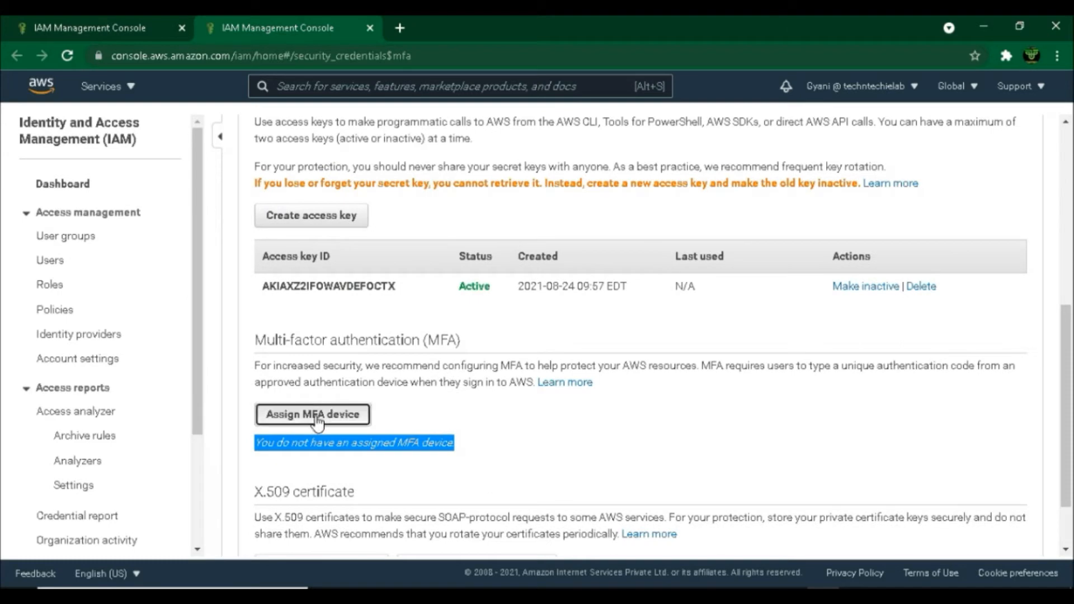
Start Assign MFA device with Virtual MFA device selected and continue to setup.
left_click(312, 414)
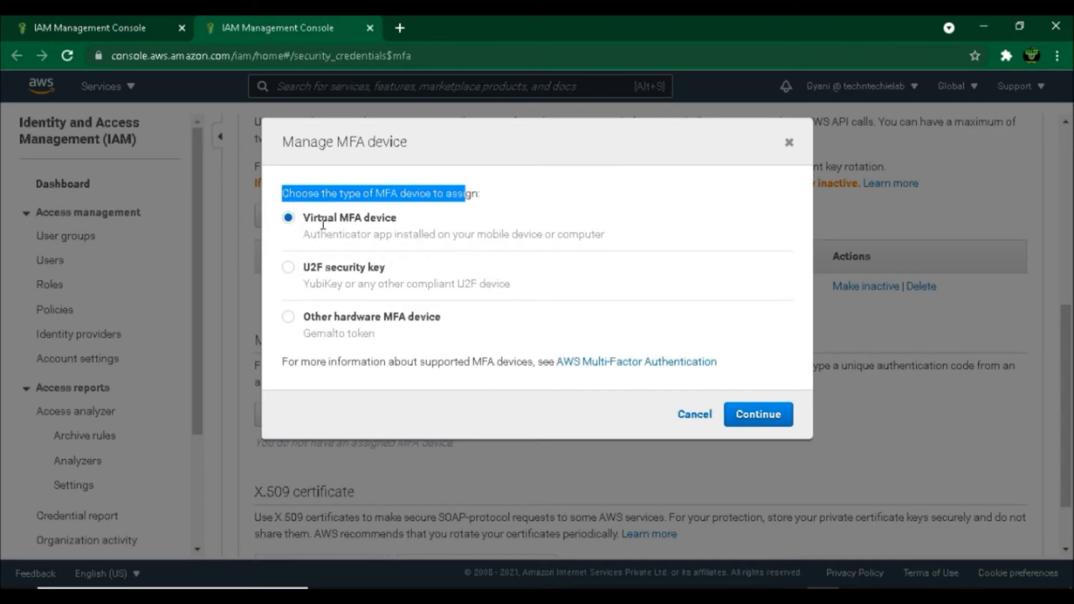
left_click(355, 219)
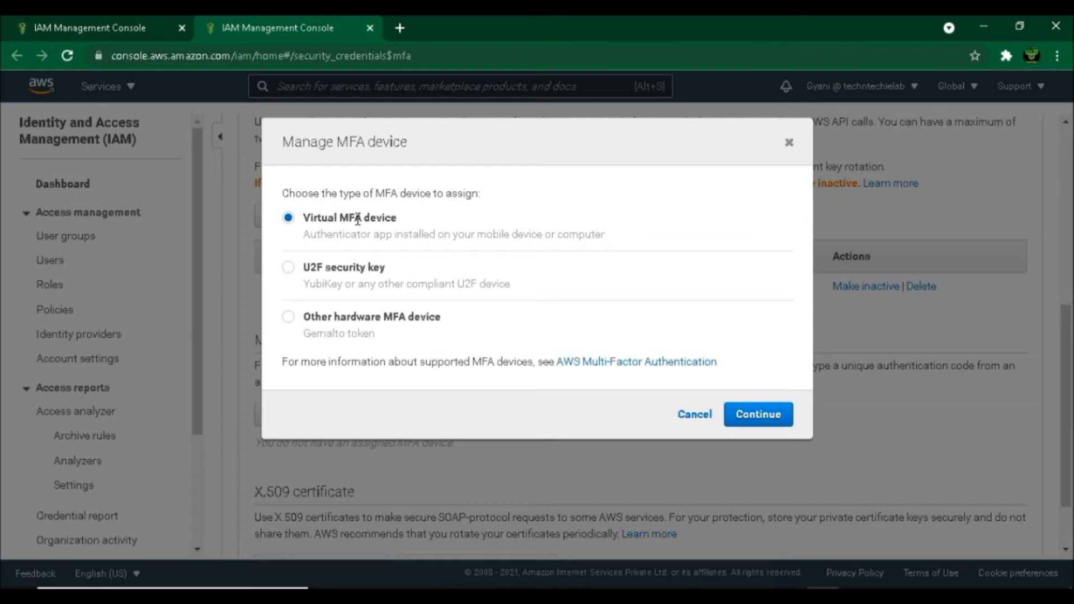
mouse_move(448, 246)
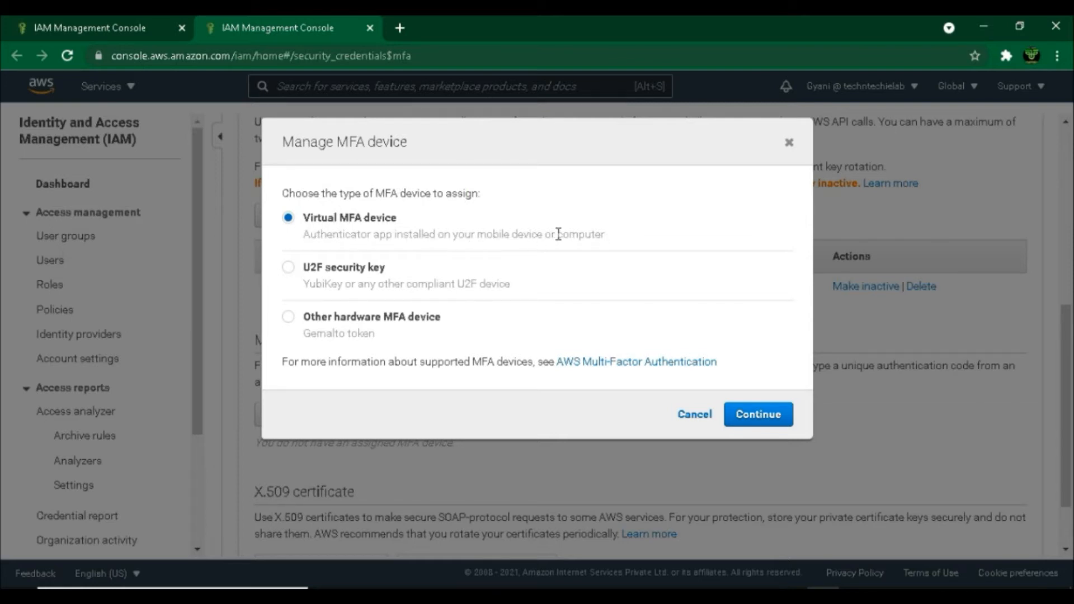
mouse_move(335, 285)
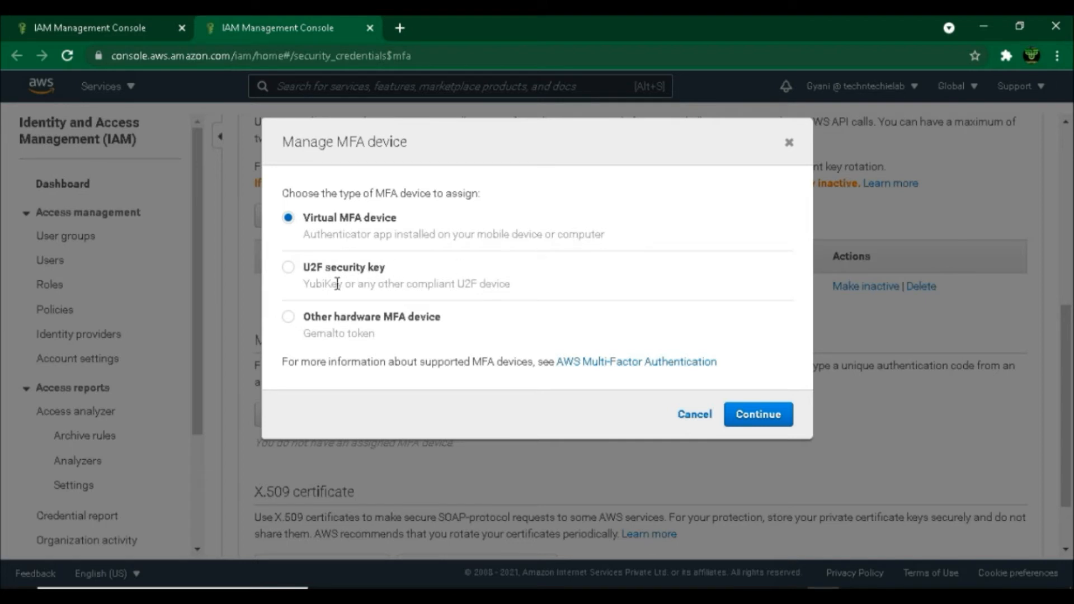
mouse_move(339, 274)
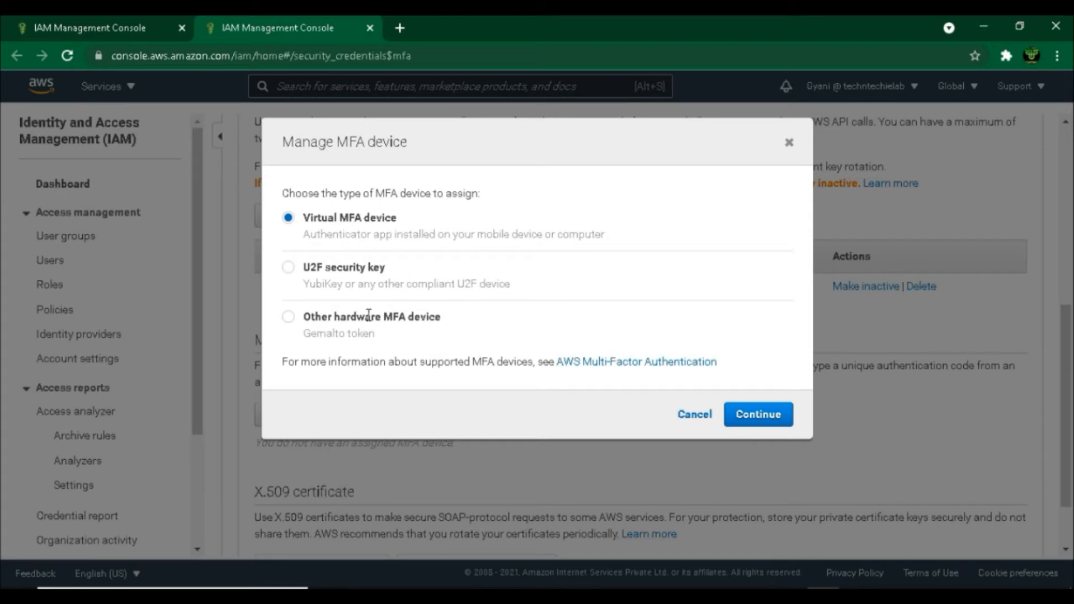
mouse_move(312, 333)
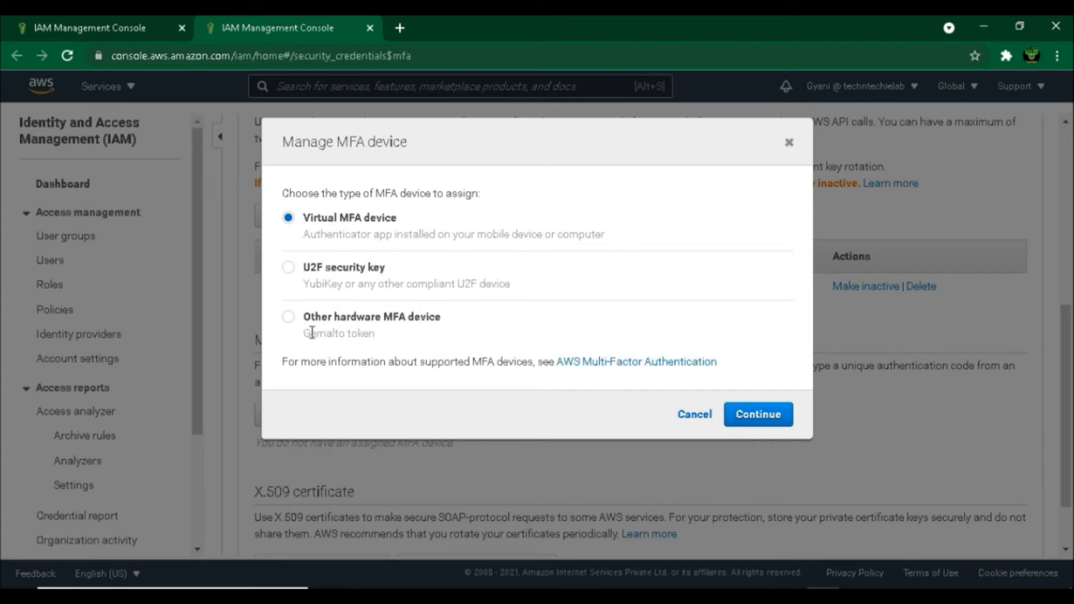
mouse_move(449, 247)
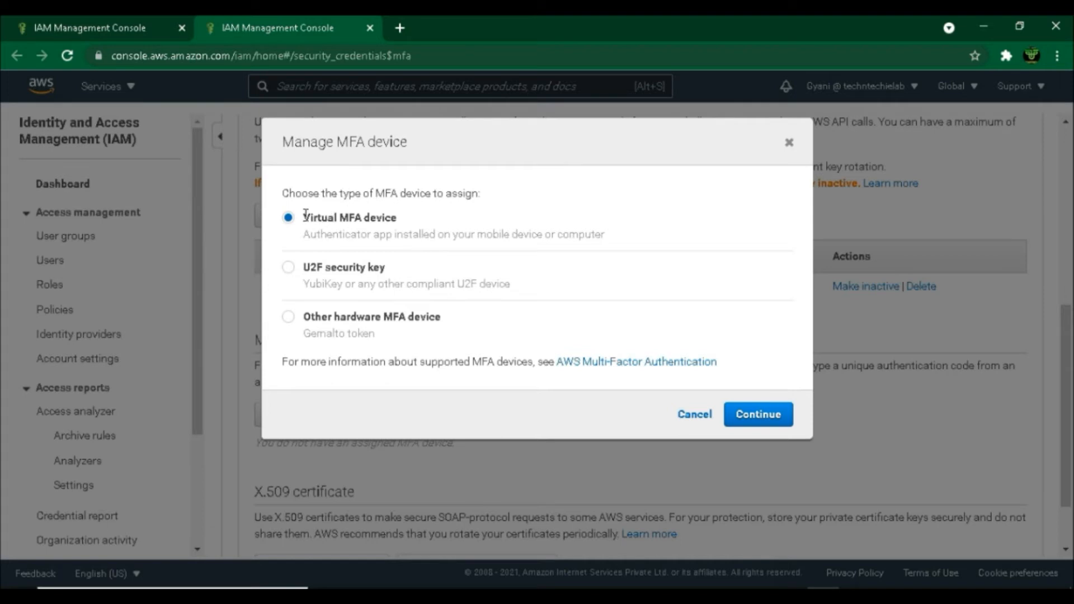
double_click(348, 218)
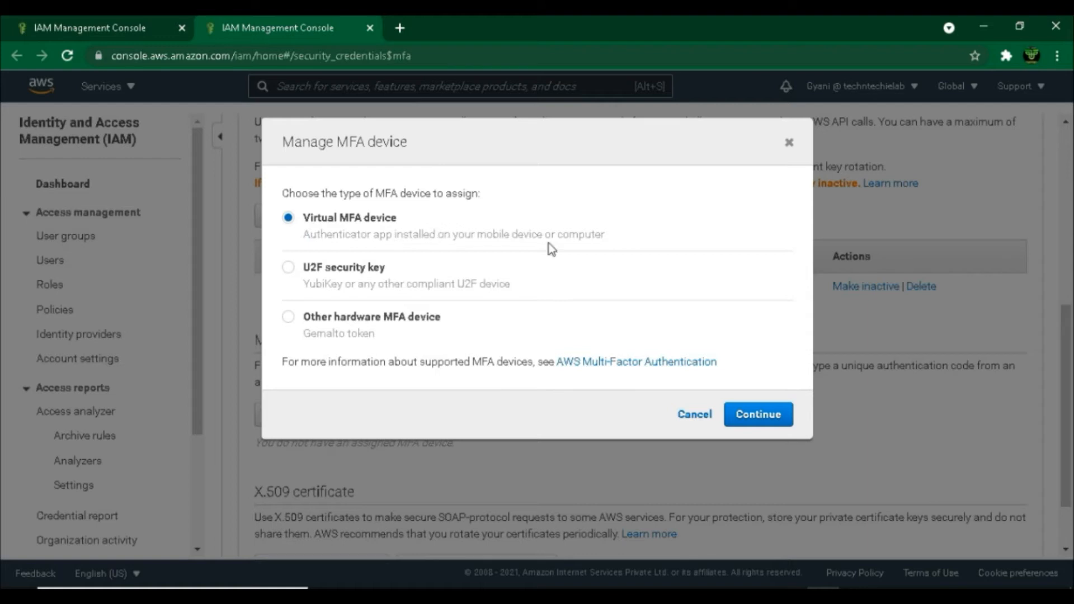
mouse_move(714, 298)
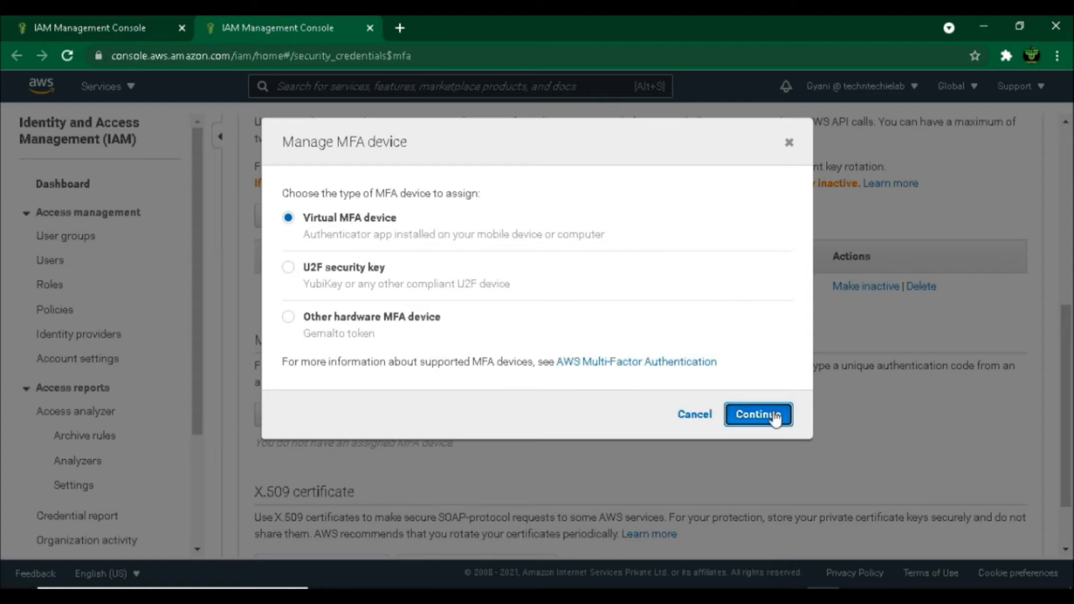
left_click(757, 413)
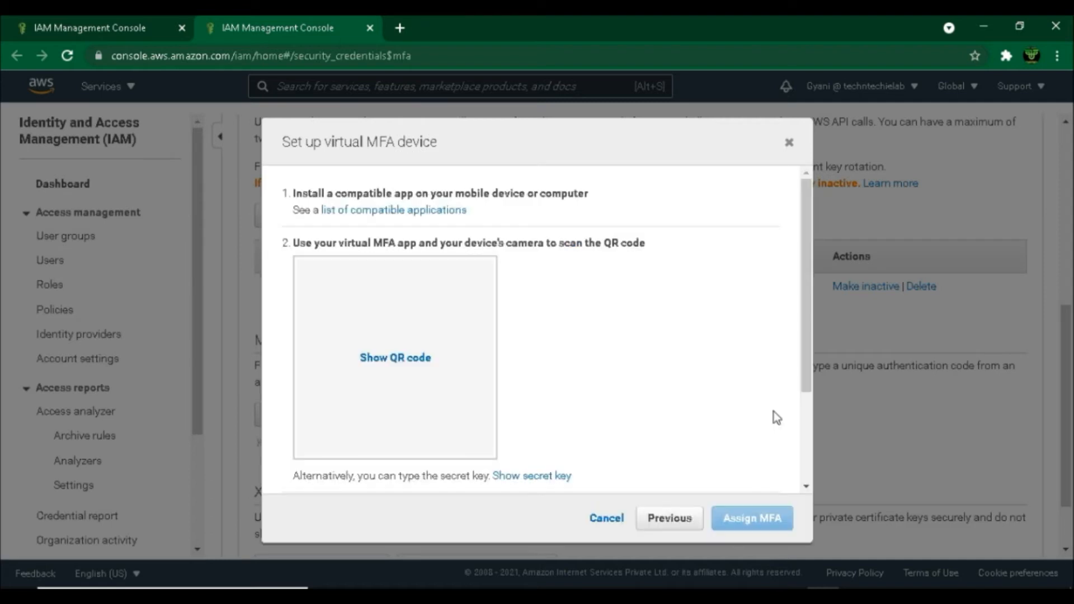
mouse_move(381, 314)
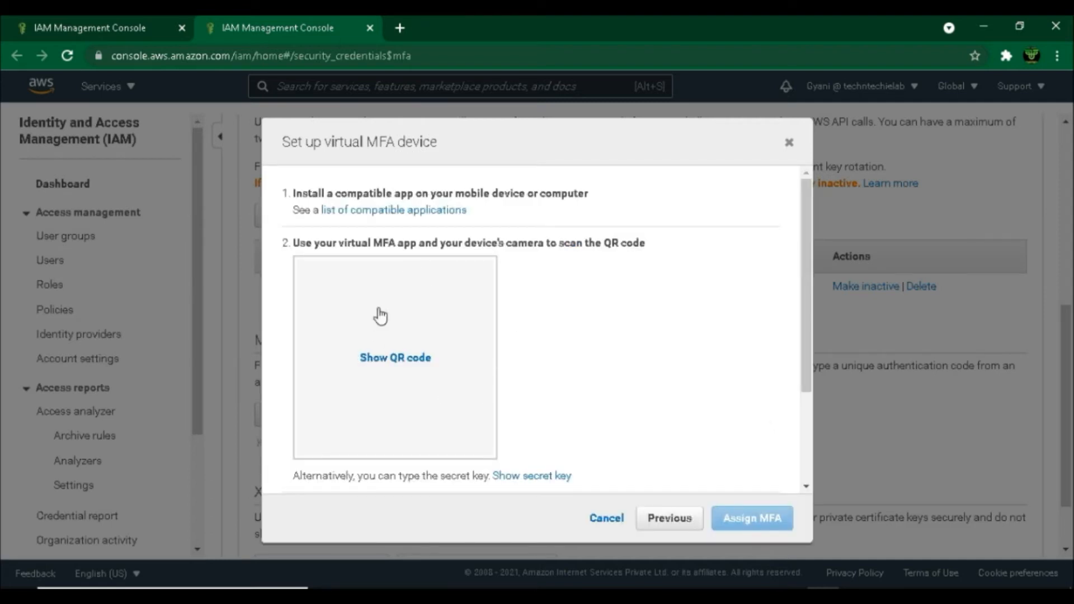
mouse_move(445, 404)
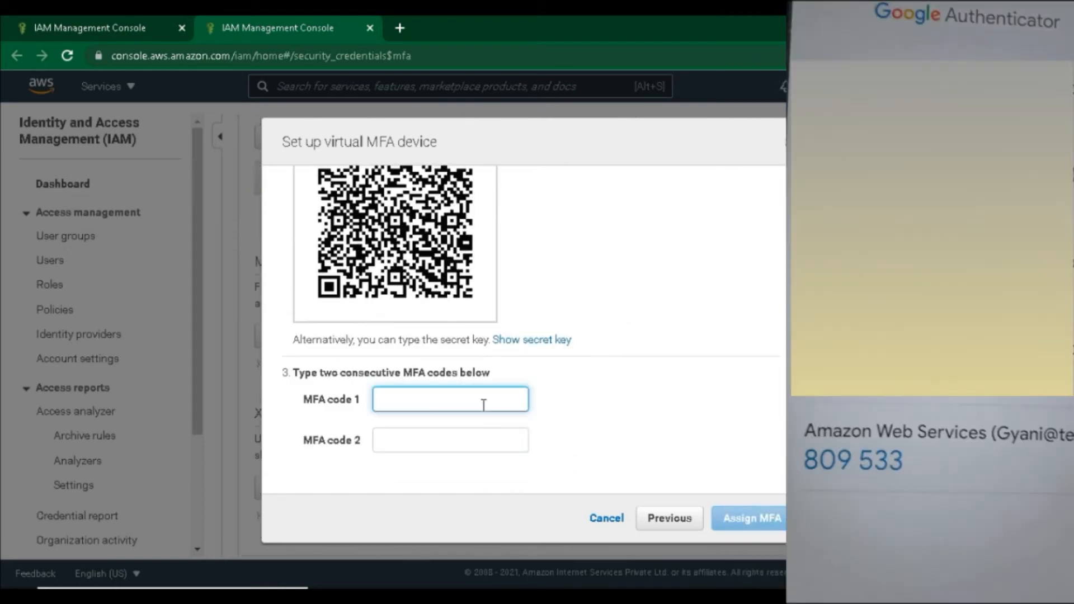
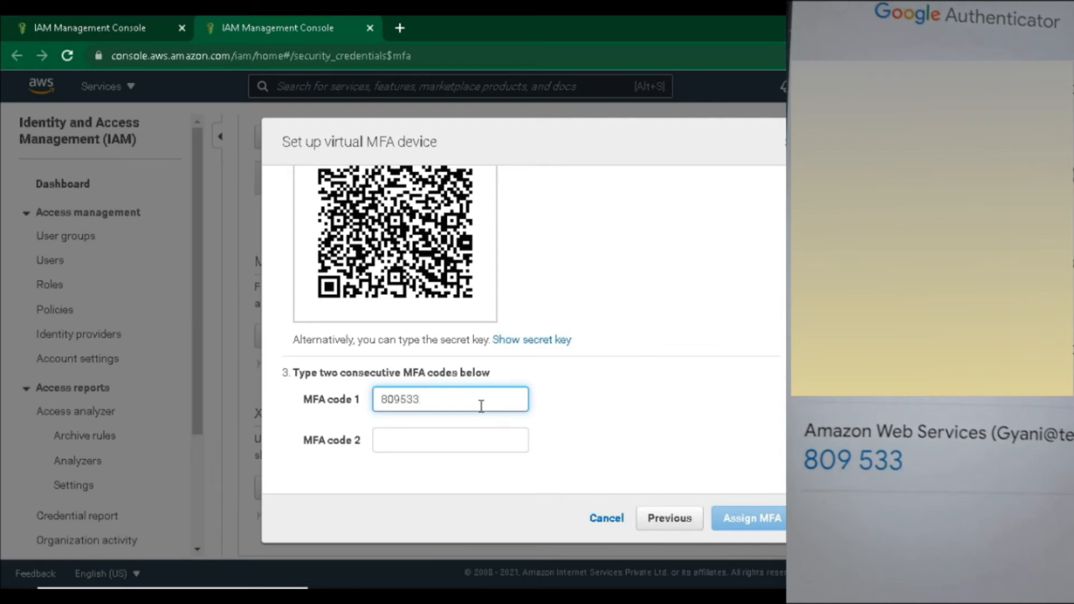
Enter the two consecutive authenticator codes and submit Assign MFA.
left_click(450, 440)
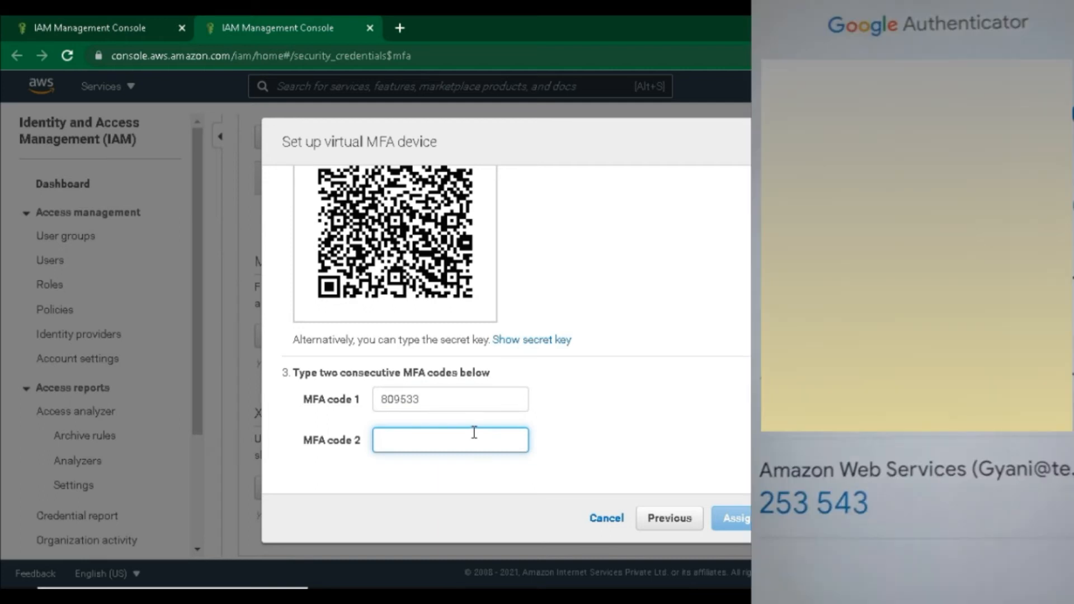
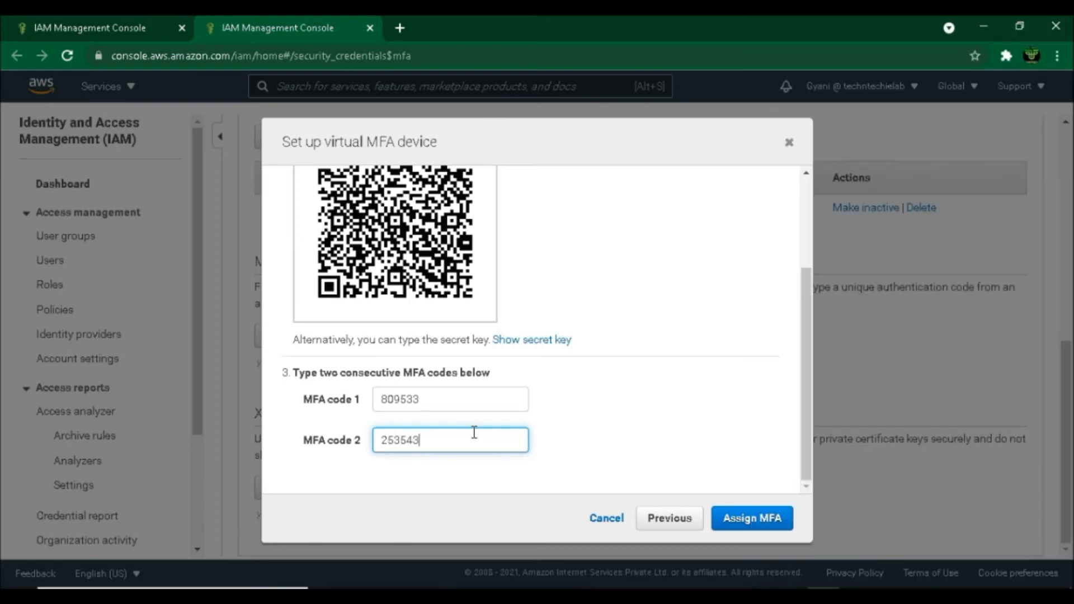
left_click(751, 518)
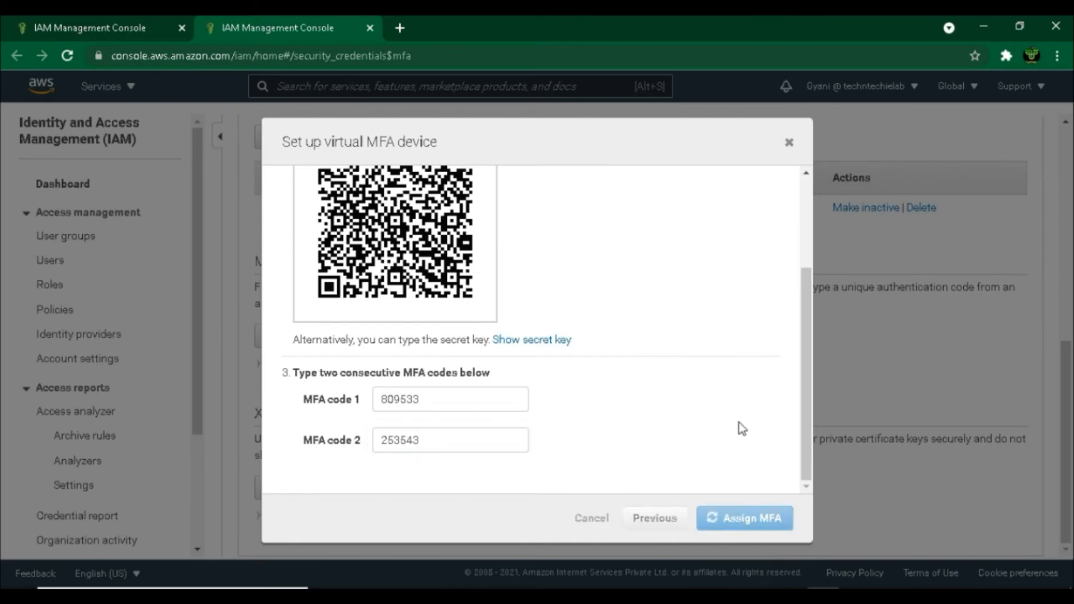
Close the MFA success dialog and scroll up to the assigned MFA device entry.
left_click(744, 518)
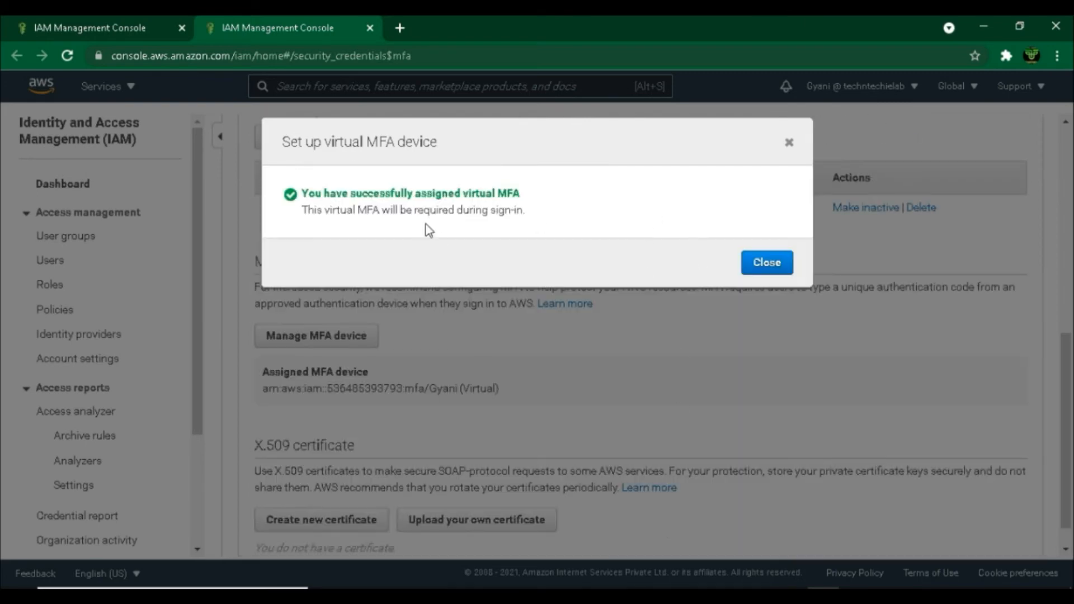
left_click(765, 262)
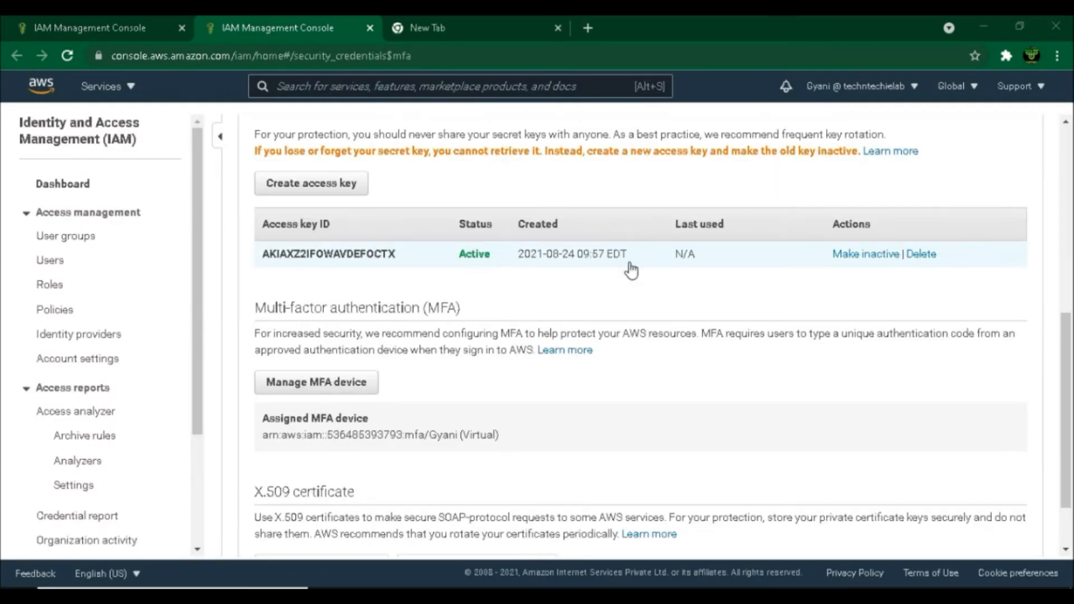
scroll("up", 3)
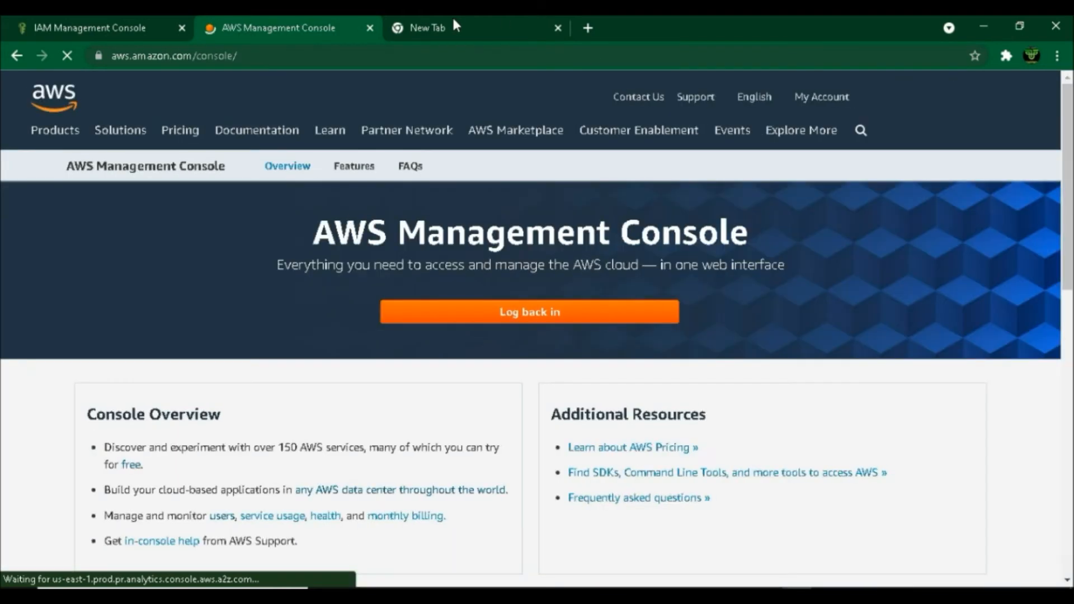
Log back in and submit the IAM user's account alias, name and password.
left_click(527, 312)
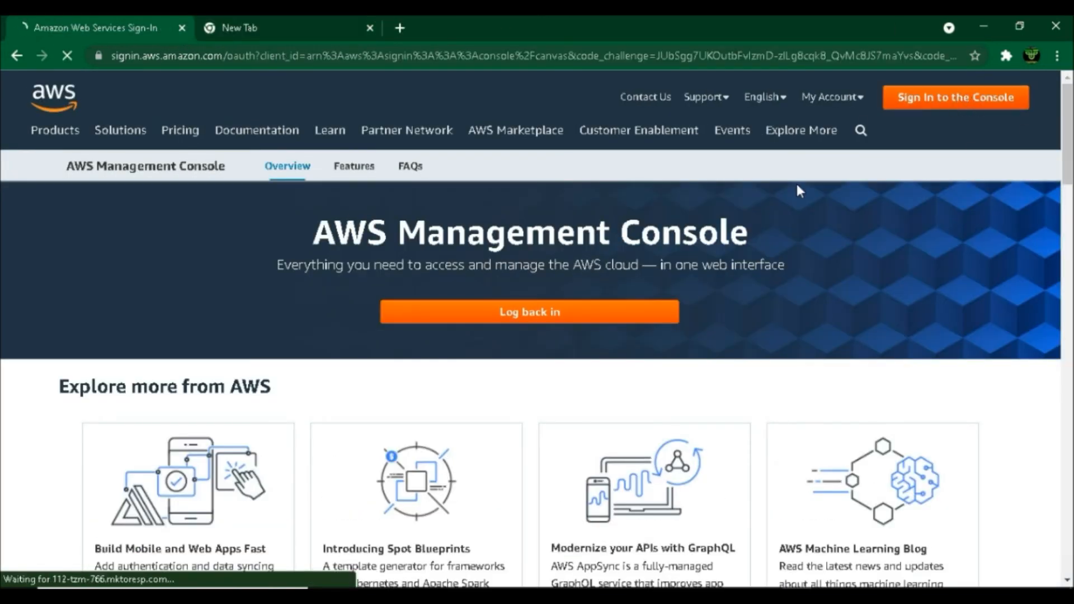
left_click(528, 312)
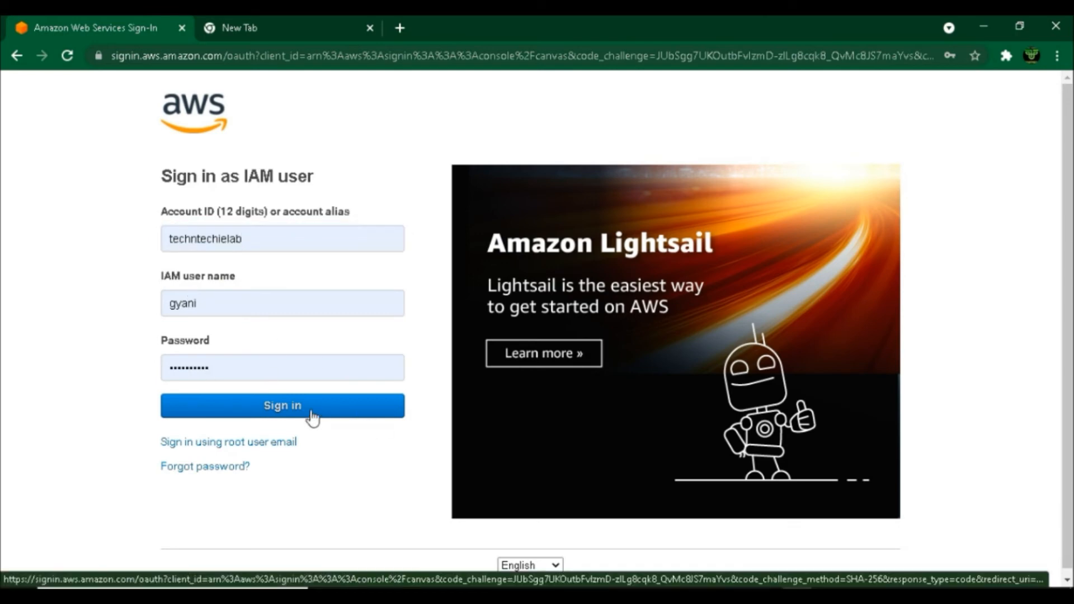
left_click(281, 405)
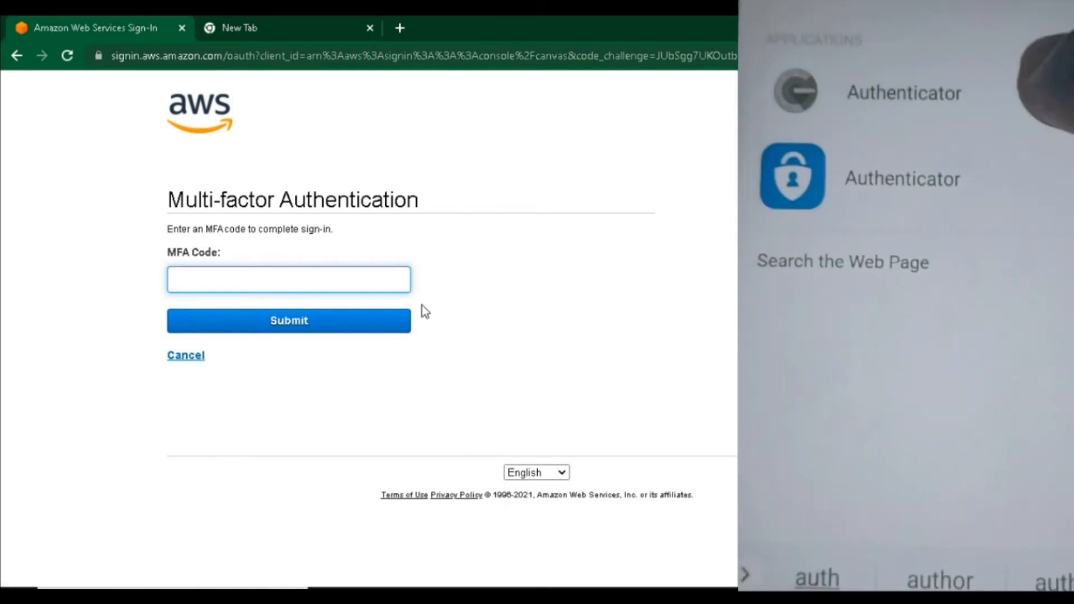
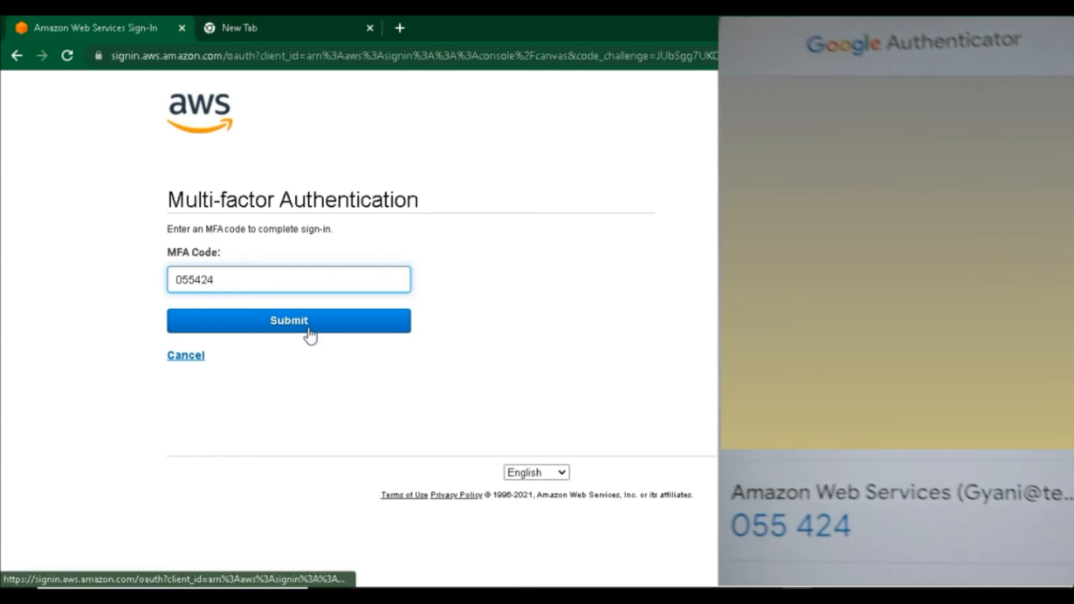
Enter the six-digit Google Authenticator code and submit it to finish sign-in.
left_click(289, 321)
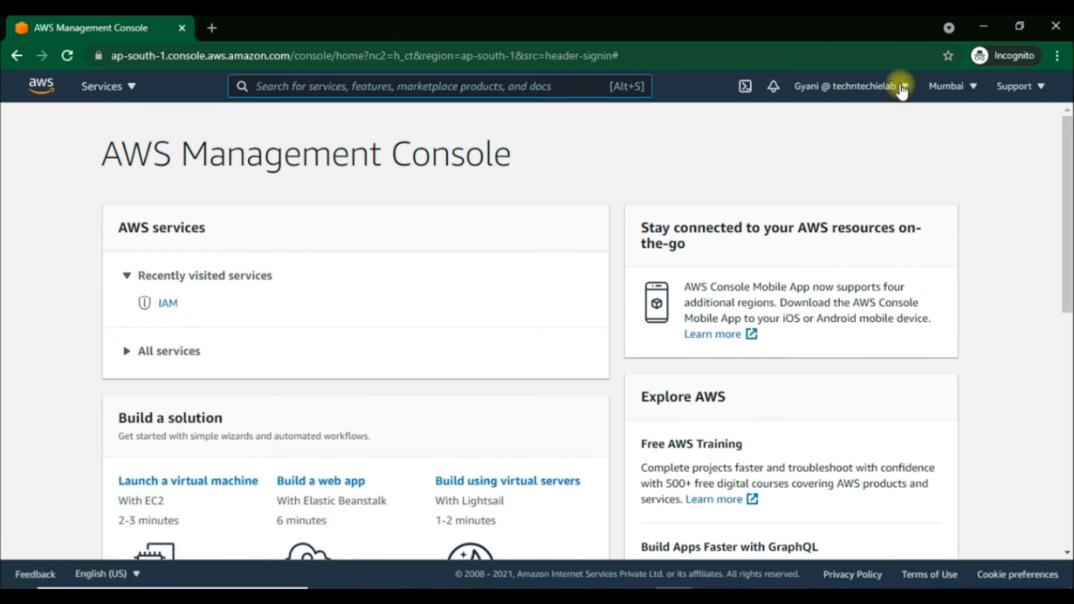
Open the IAM dashboard from Recently visited services to check security recommendations.
left_click(846, 86)
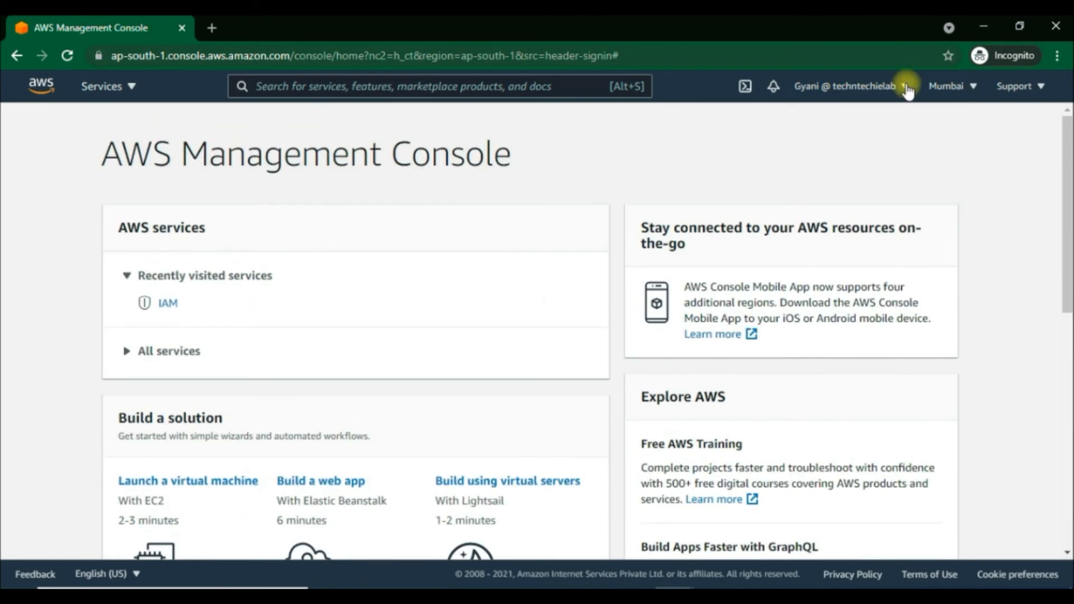
left_click(167, 303)
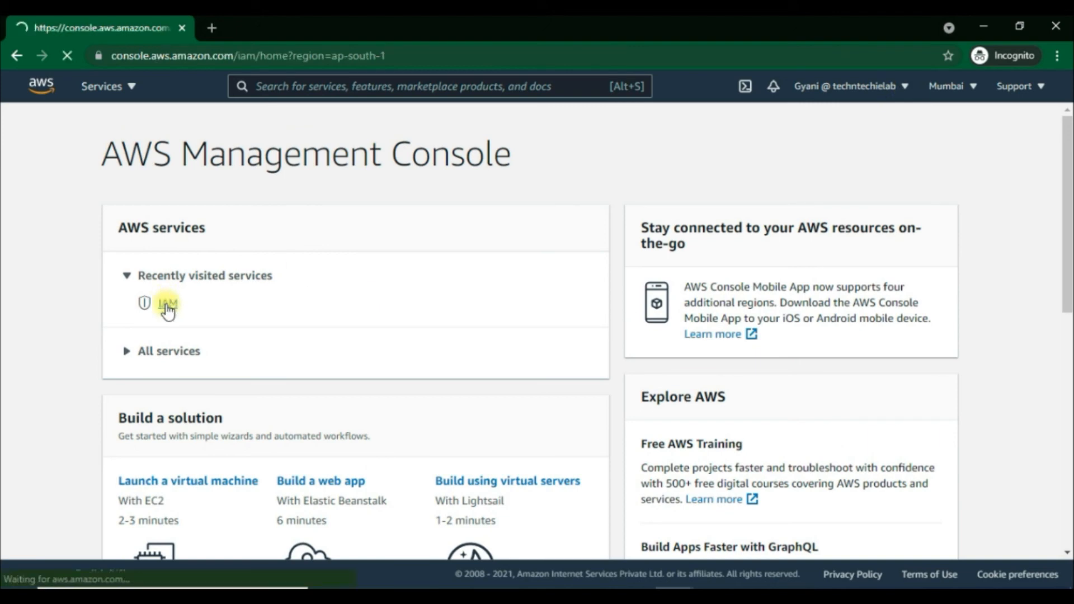
left_click(166, 303)
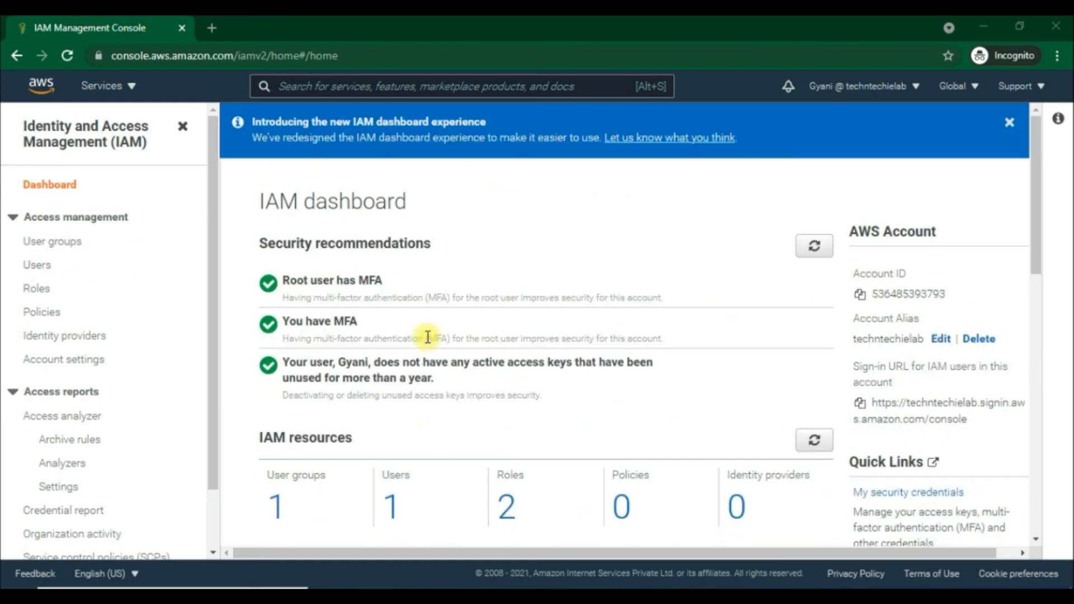
Choose My Billing Dashboard from the account name dropdown.
left_click(859, 86)
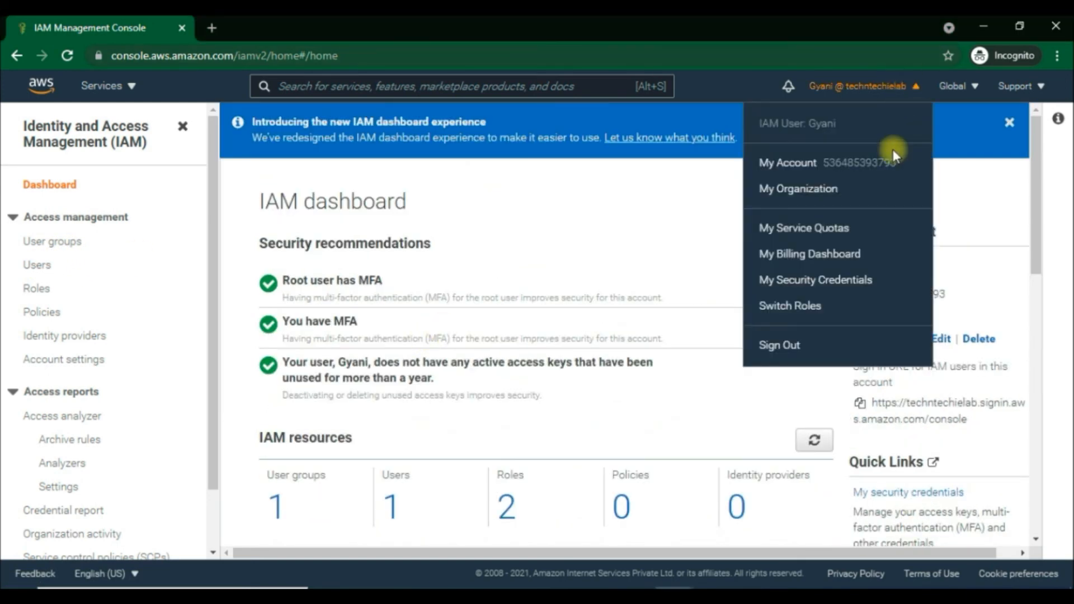
mouse_move(794, 270)
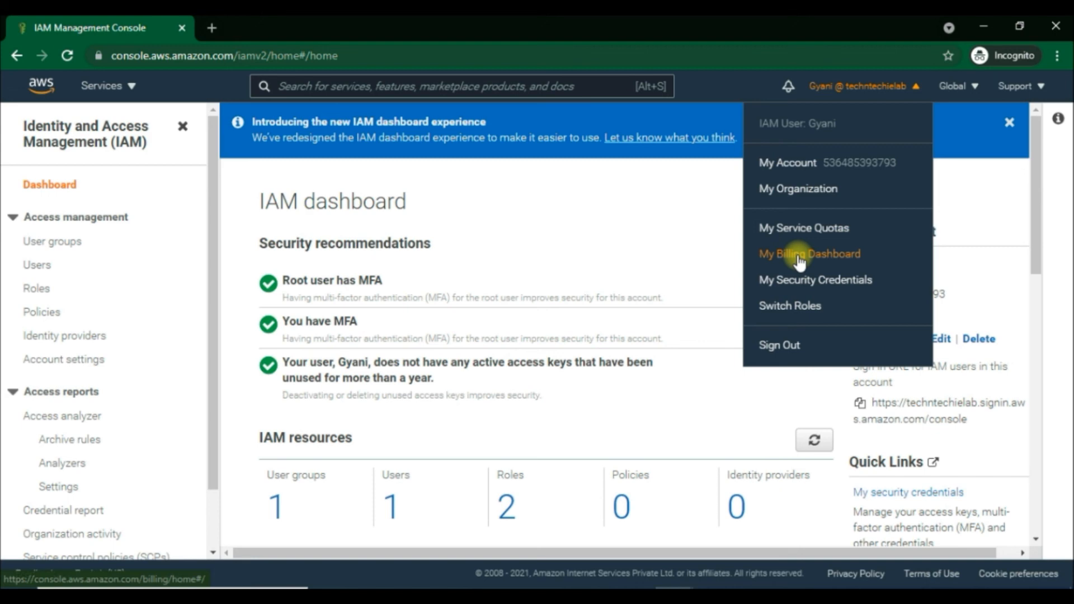
left_click(808, 254)
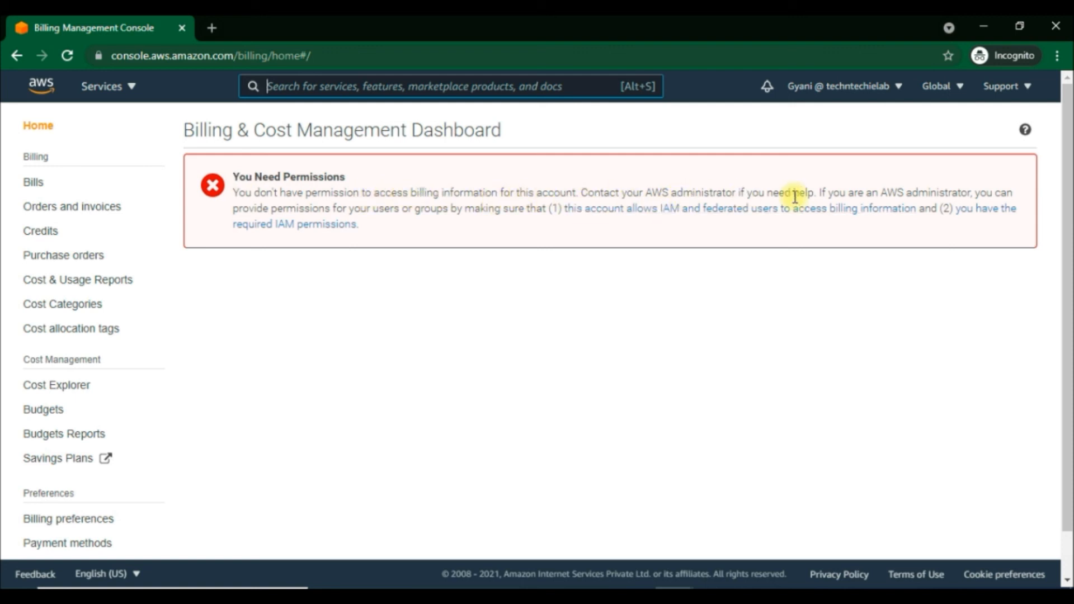
mouse_move(896, 195)
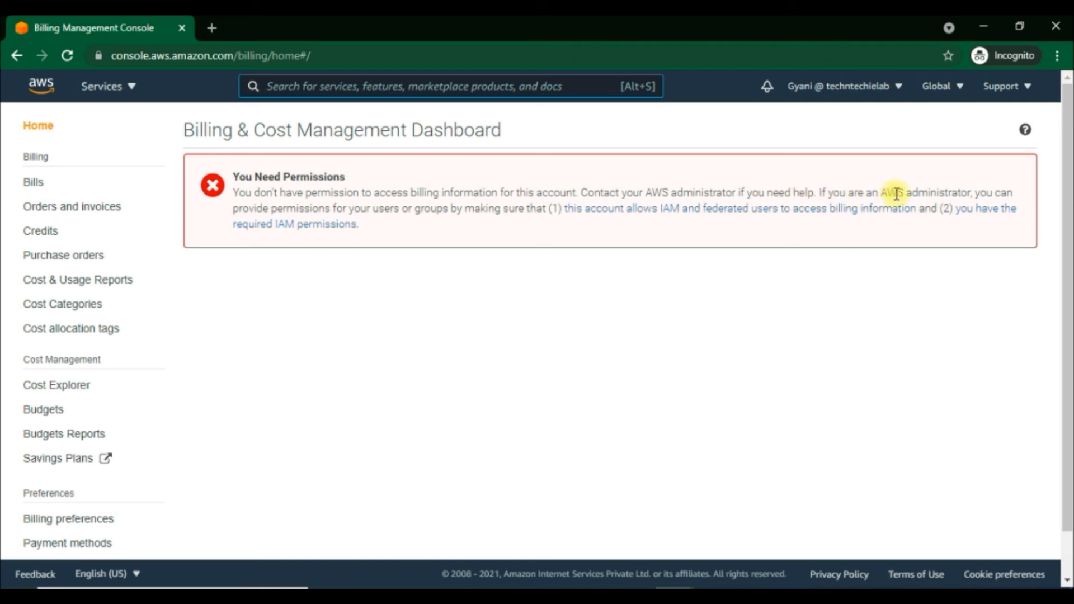
mouse_move(282, 213)
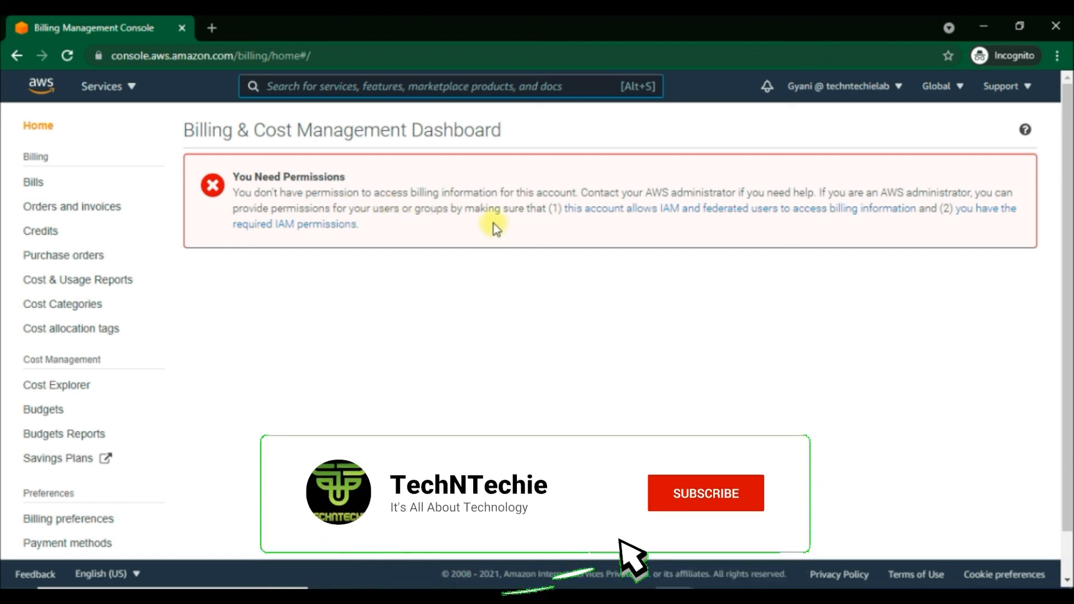
left_click(705, 492)
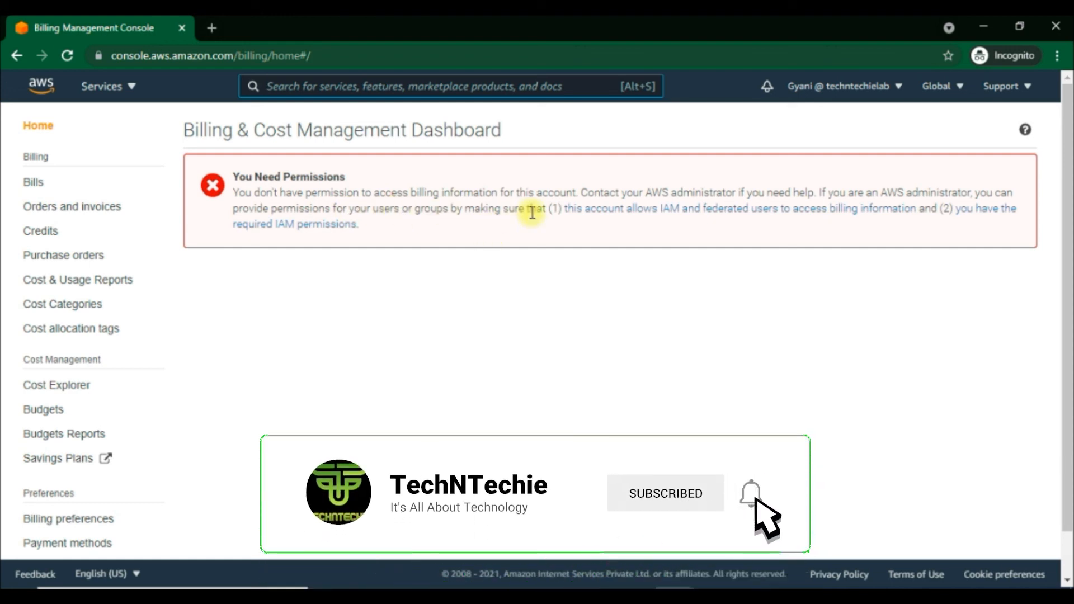